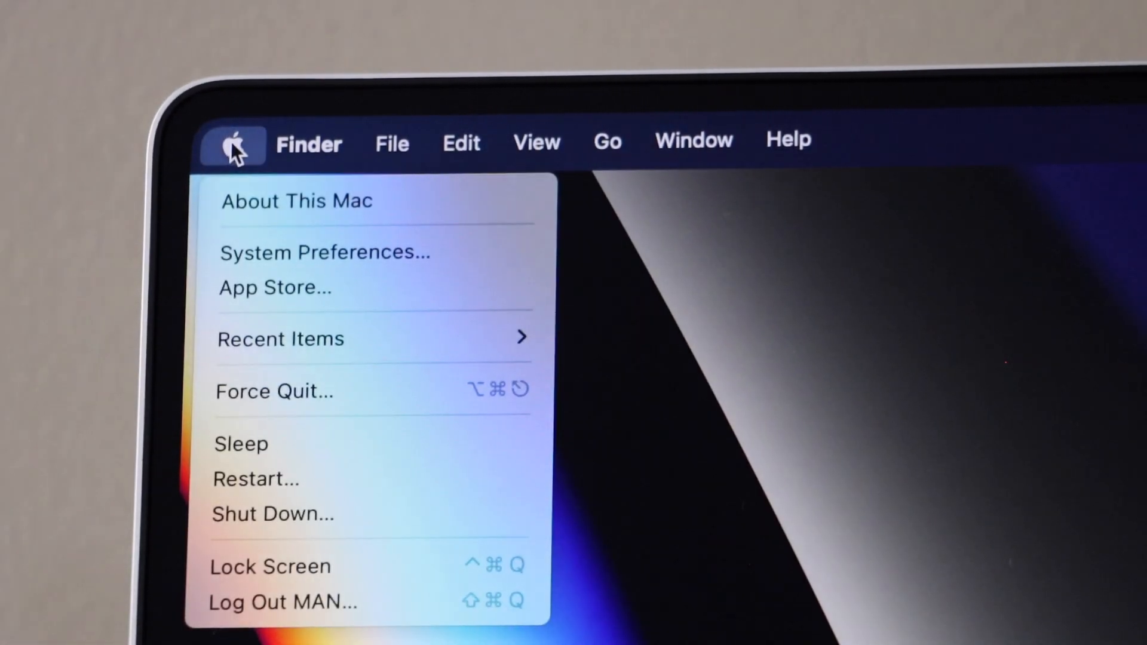
mouse_move(300, 212)
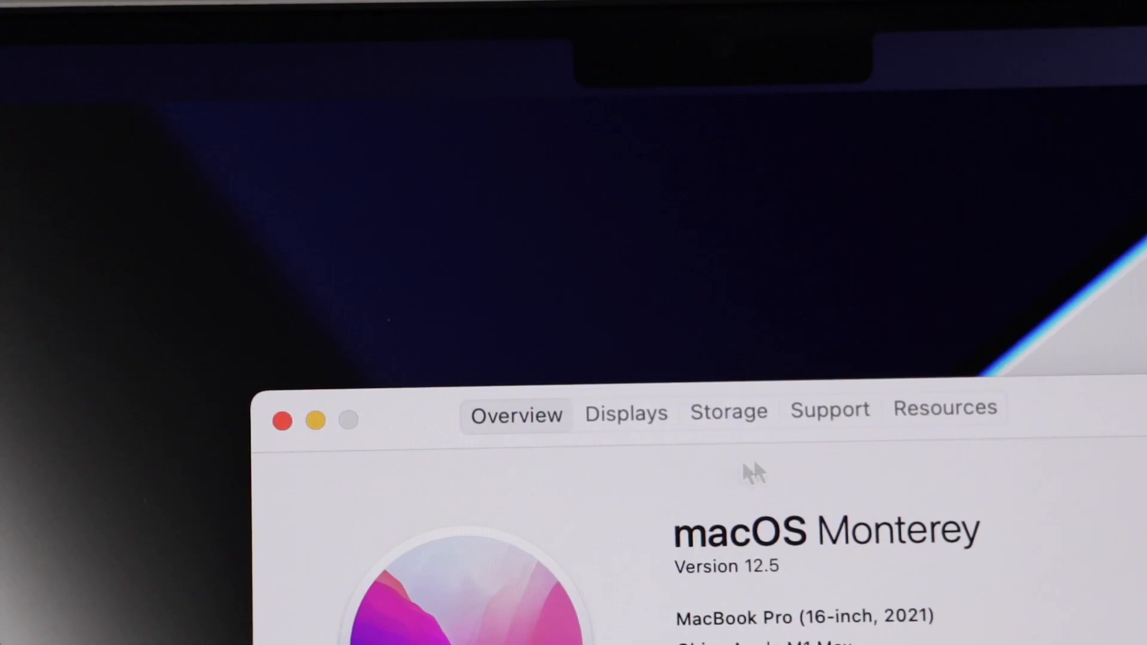
mouse_move(692, 545)
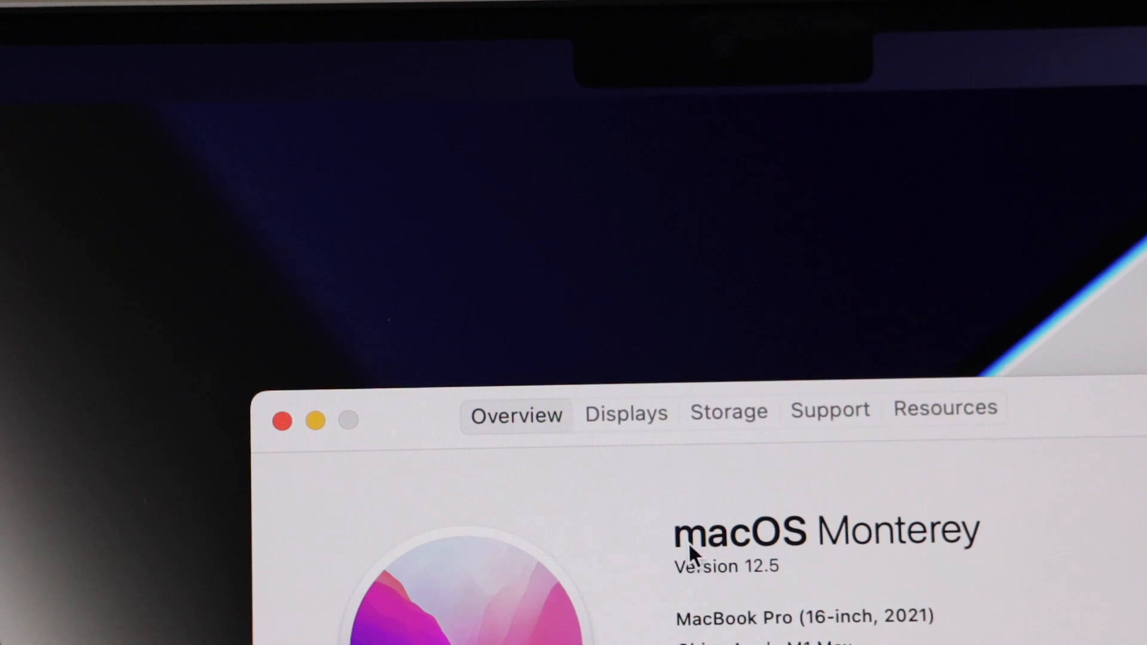
mouse_move(878, 559)
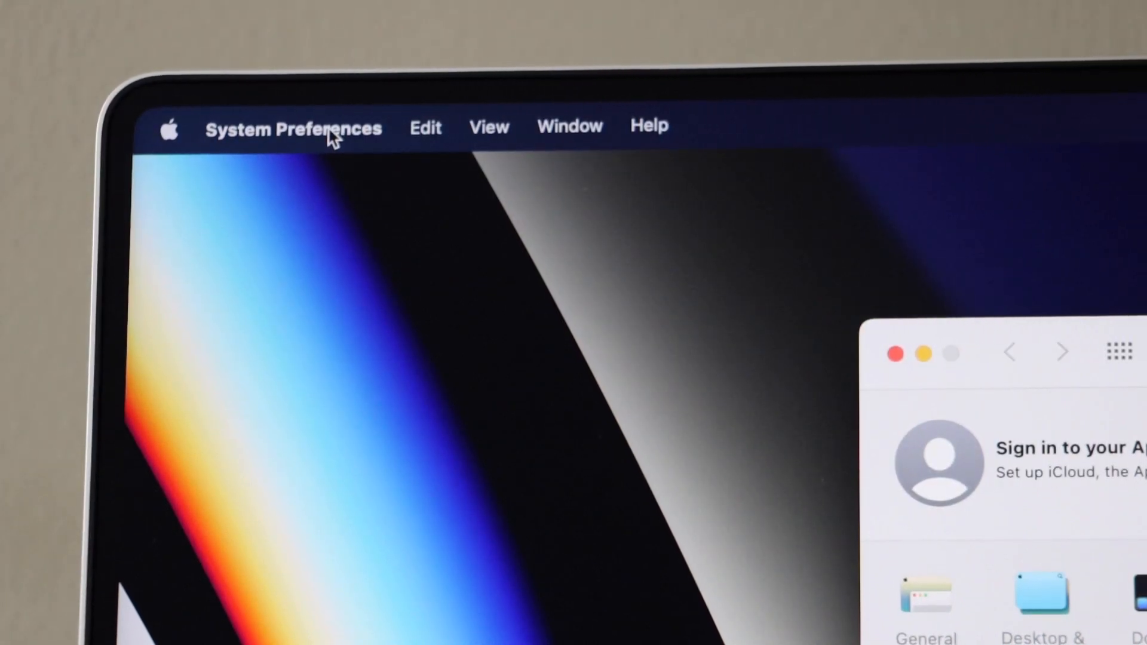
Start Erase All Content and Settings from the System Preferences app menu
click(291, 128)
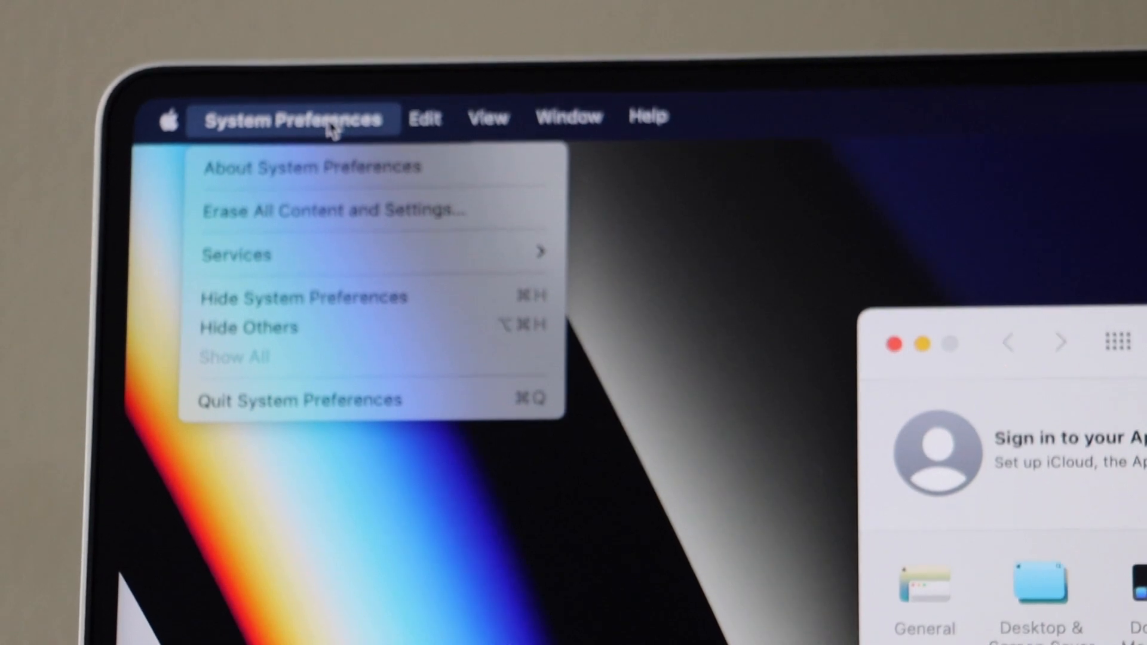
mouse_move(344, 200)
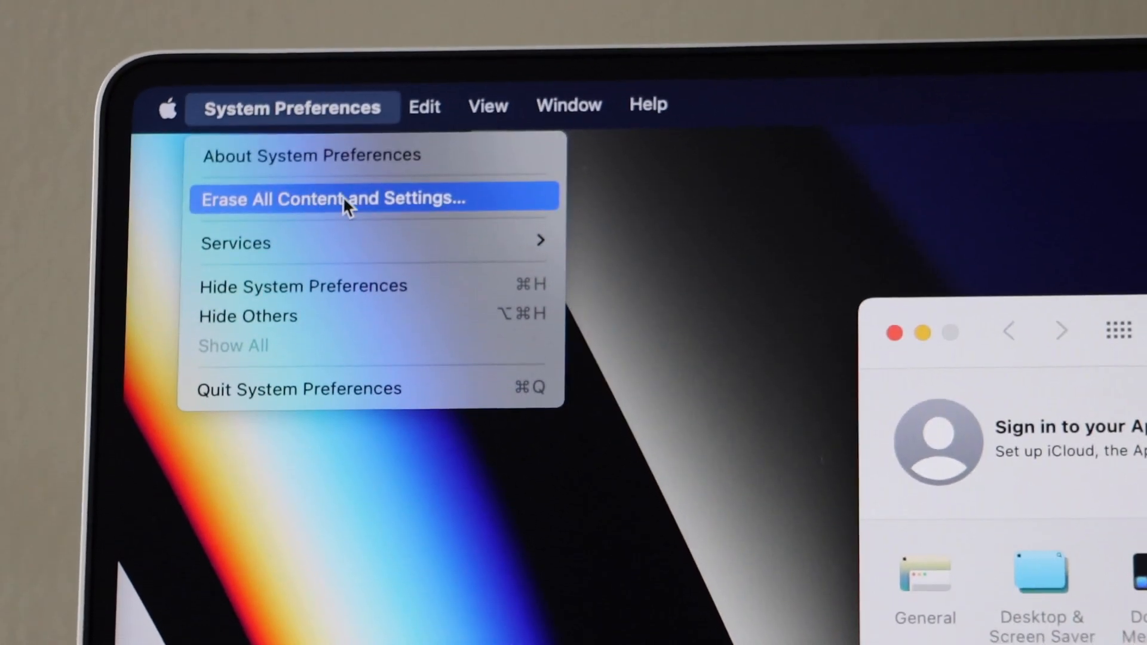
click(334, 199)
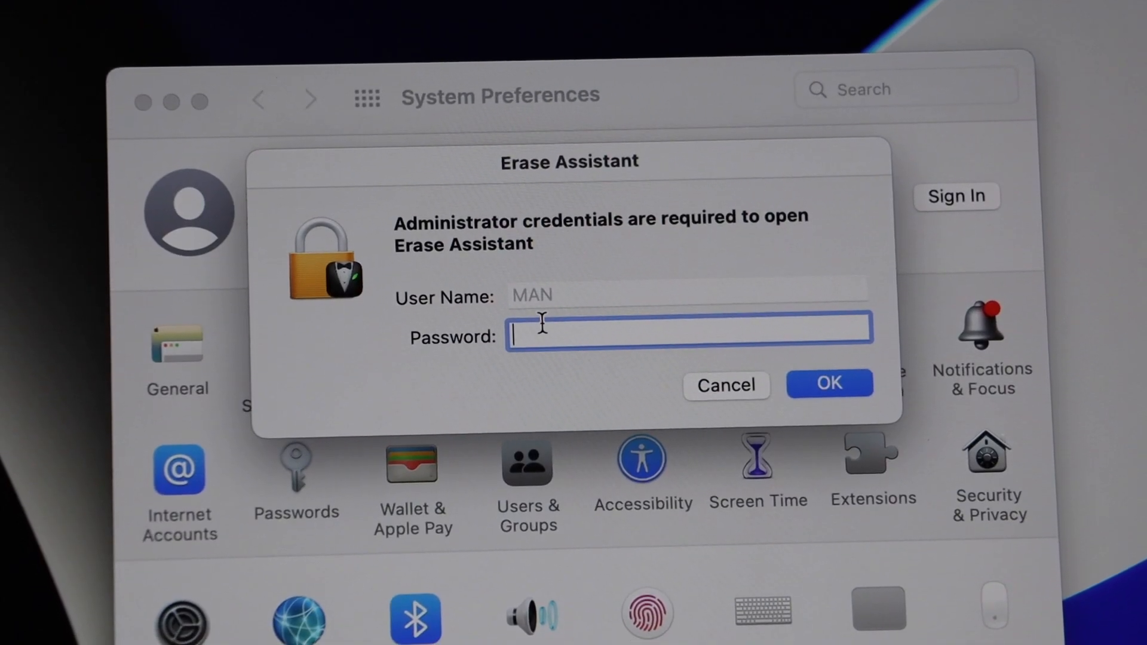
Enter the administrator password to unlock Erase Assistant
text(••••)
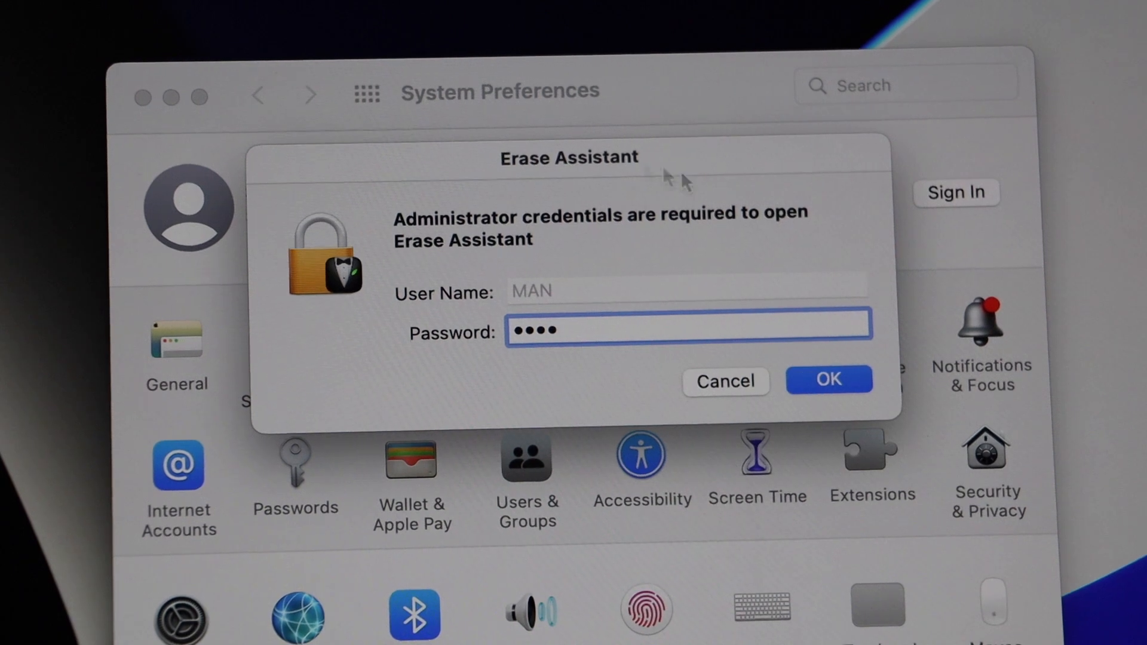
click(827, 380)
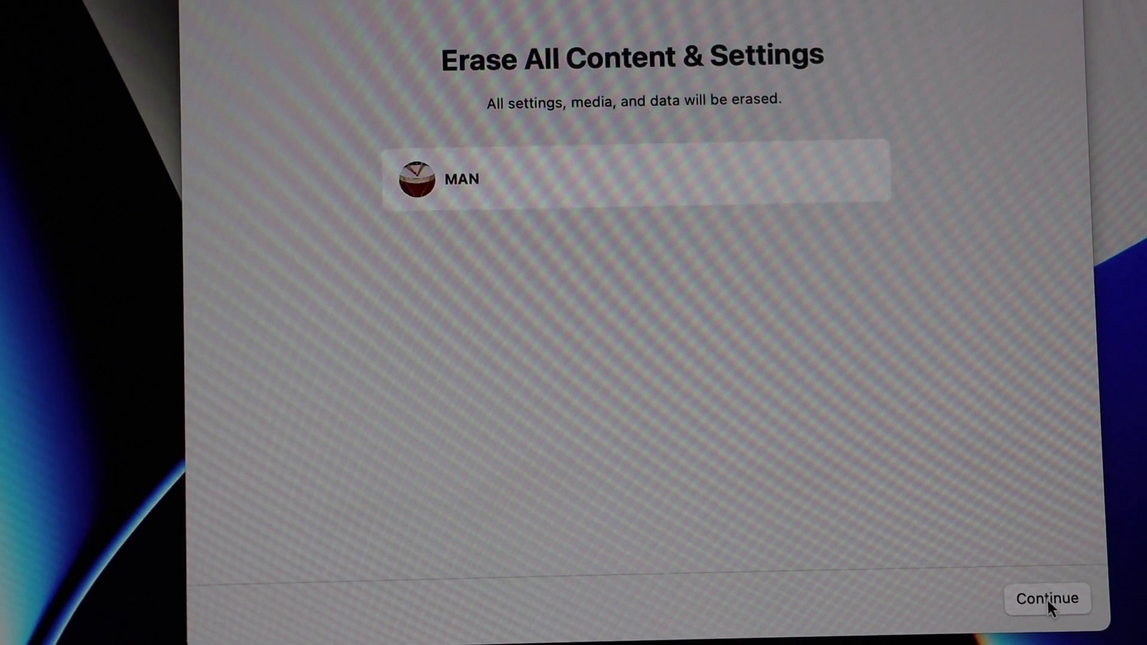
Continue past the summary and confirm Erase All Content & Settings in the warning
click(1046, 599)
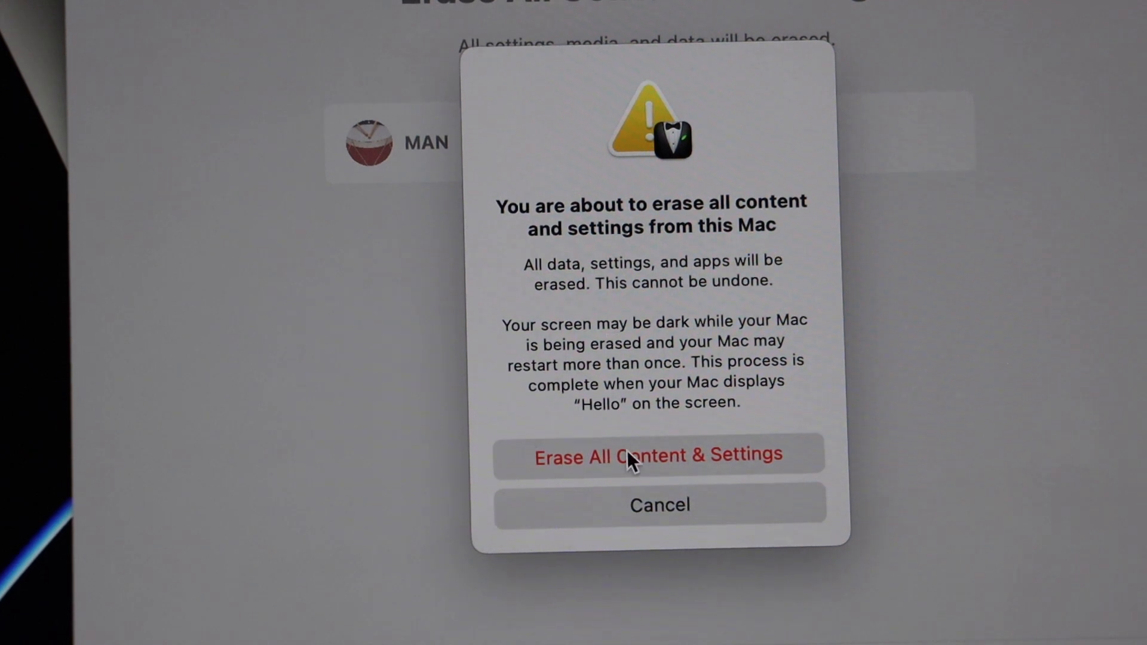
click(658, 455)
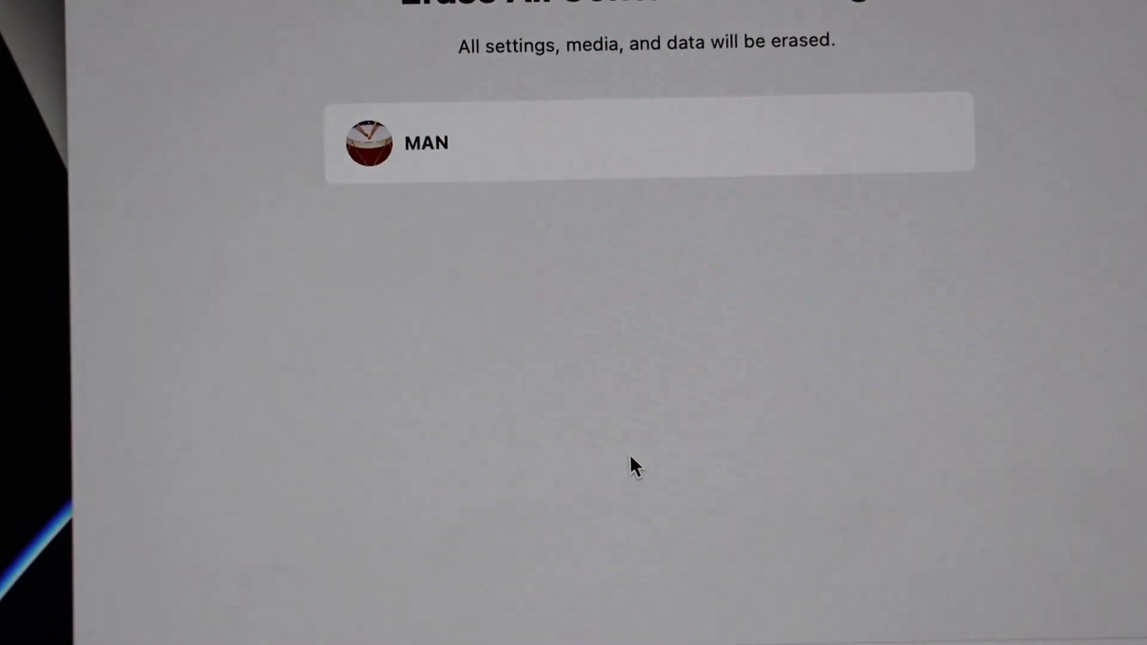